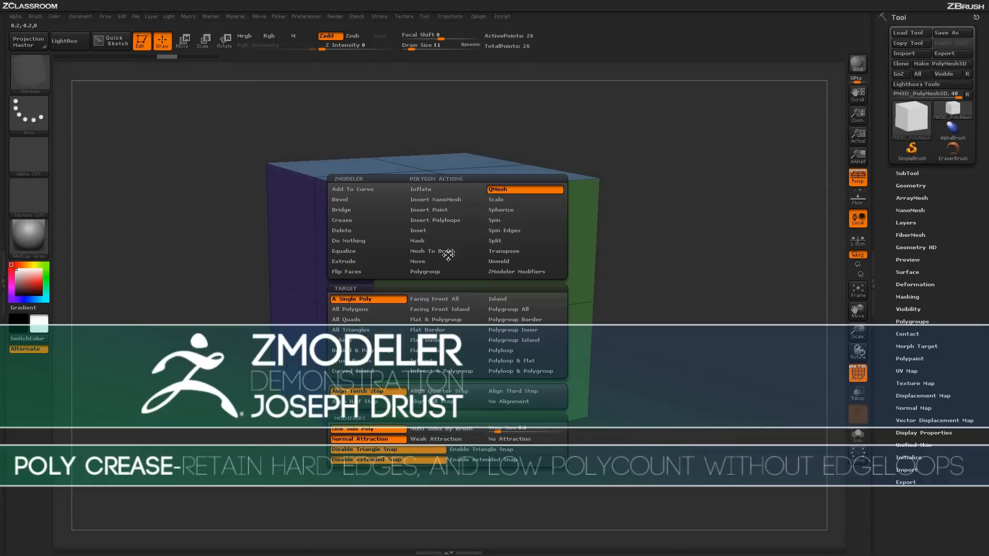
{"action": "mouse_move", "coordinate": [448, 251]}
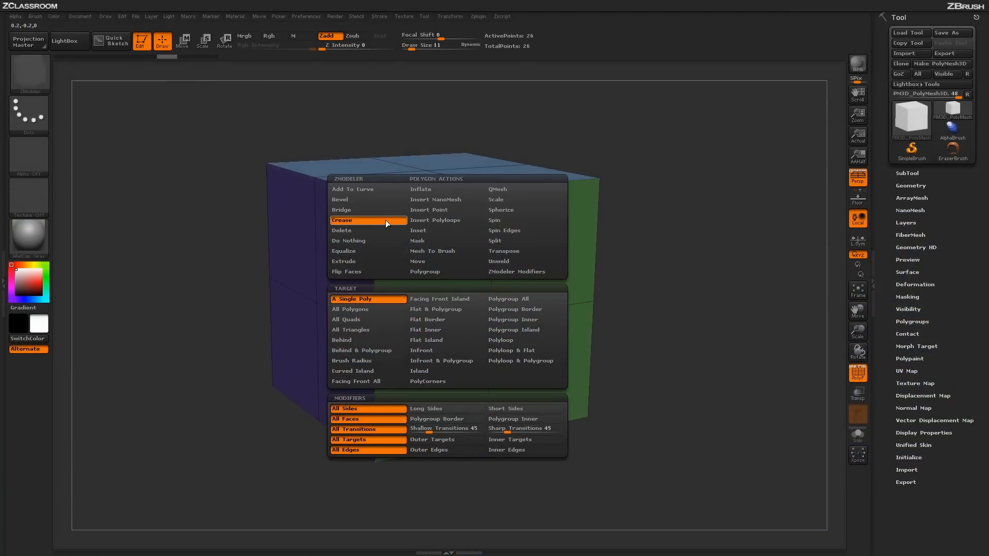
{"action": "mouse_move", "coordinate": [410, 294]}
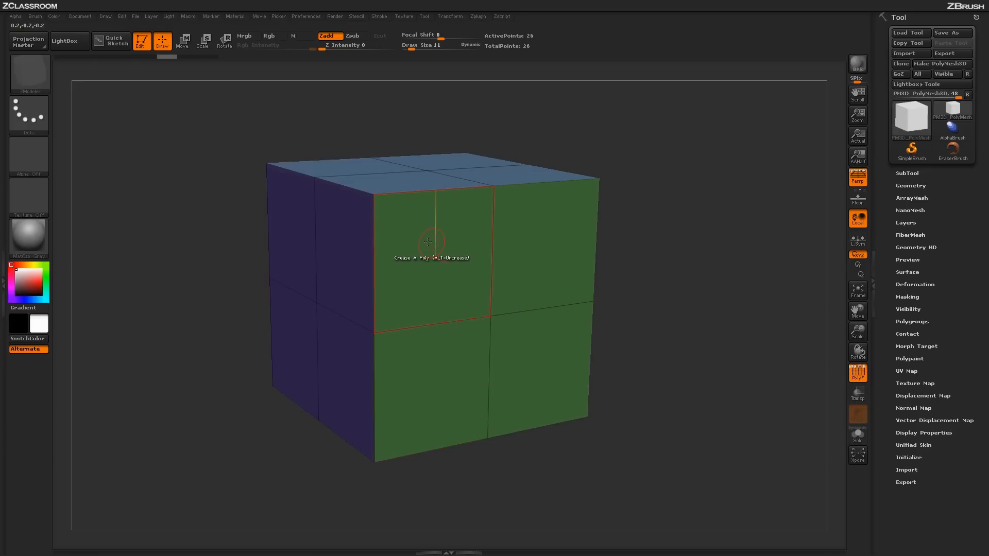
{"action": "mouse_move", "coordinate": [445, 276]}
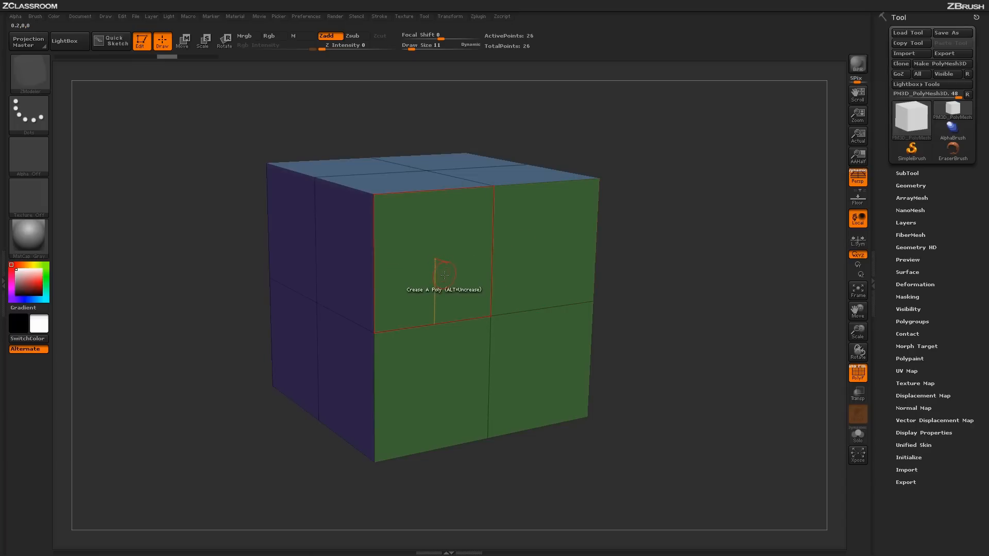
{"action": "mouse_move", "coordinate": [437, 272]}
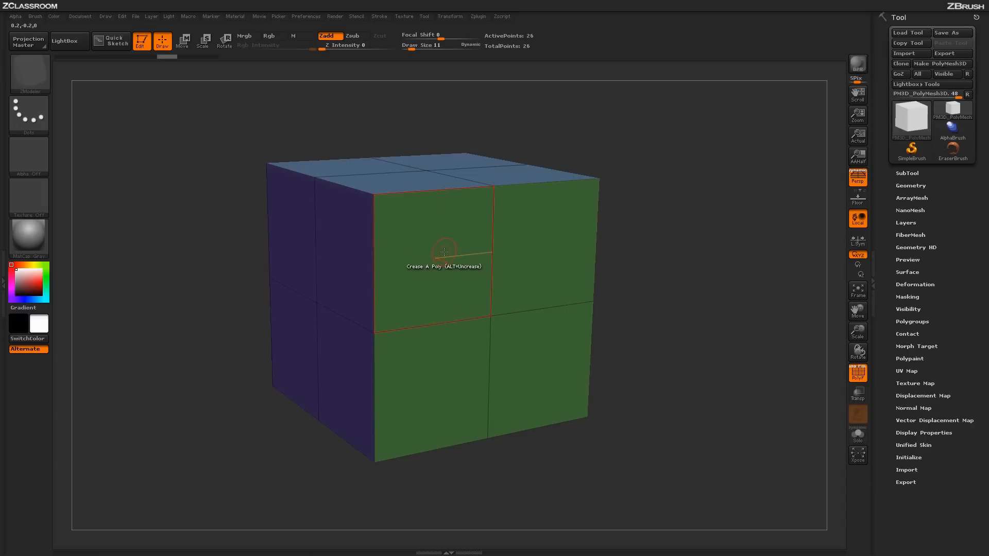
{"action": "mouse_move", "coordinate": [451, 246]}
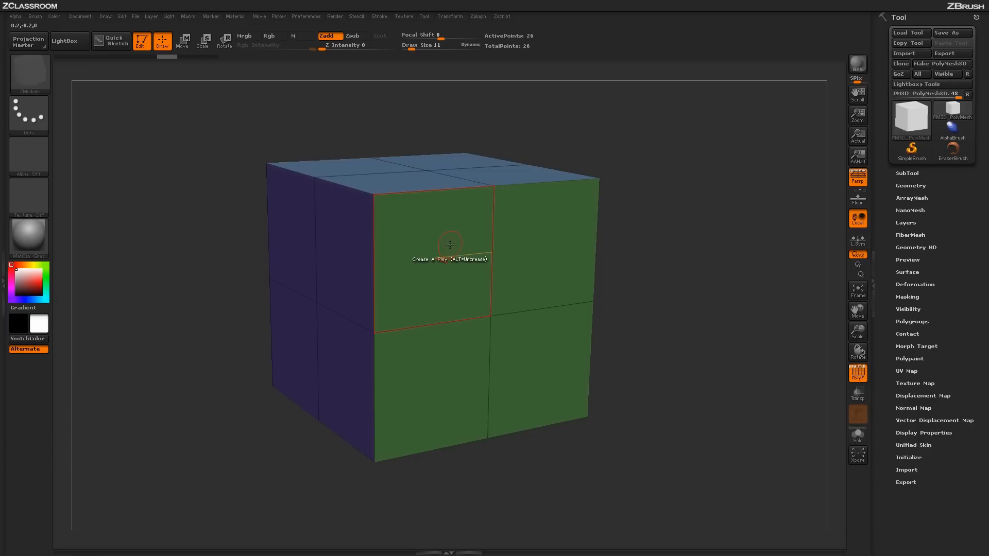
{"action": "mouse_move", "coordinate": [490, 237]}
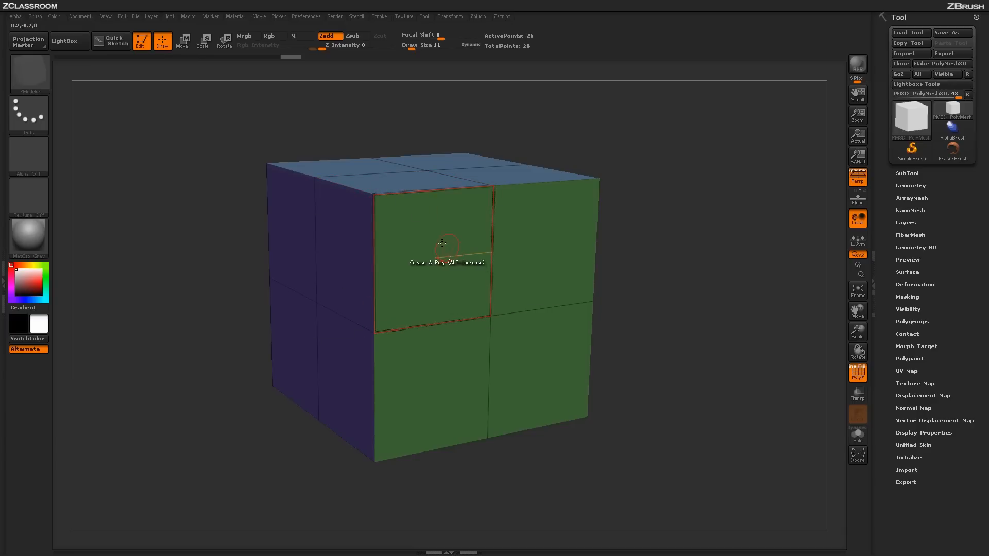
Step: Expand the Geometry palette's Dynamic Subdiv section so its controls are visible
{"action": "left_click", "coordinate": [910, 186]}
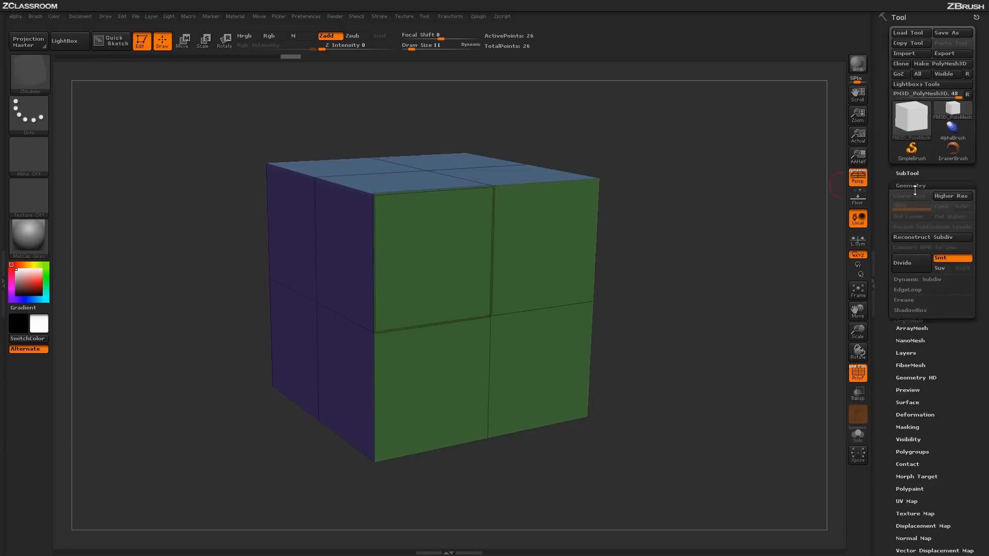
{"action": "left_click", "coordinate": [917, 279]}
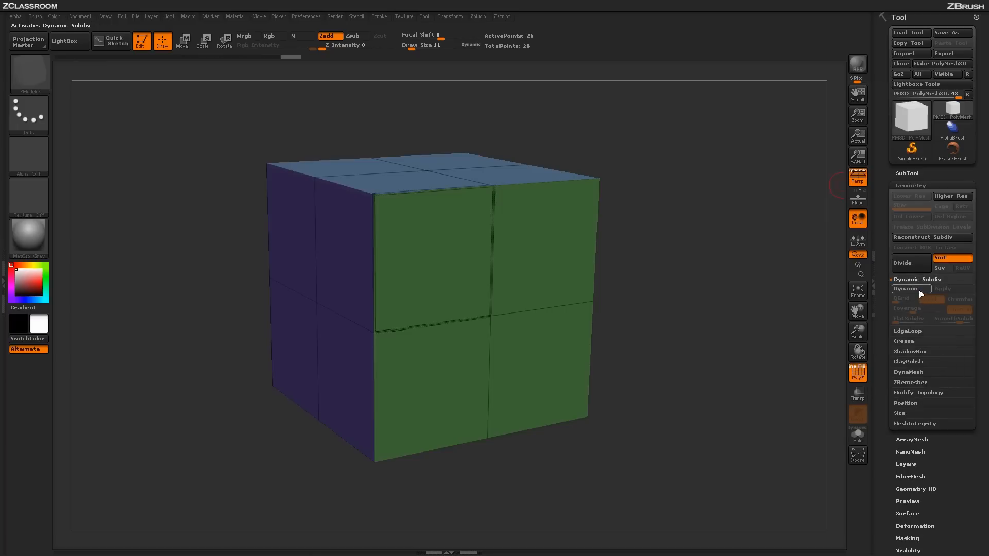
{"action": "left_click", "coordinate": [910, 289]}
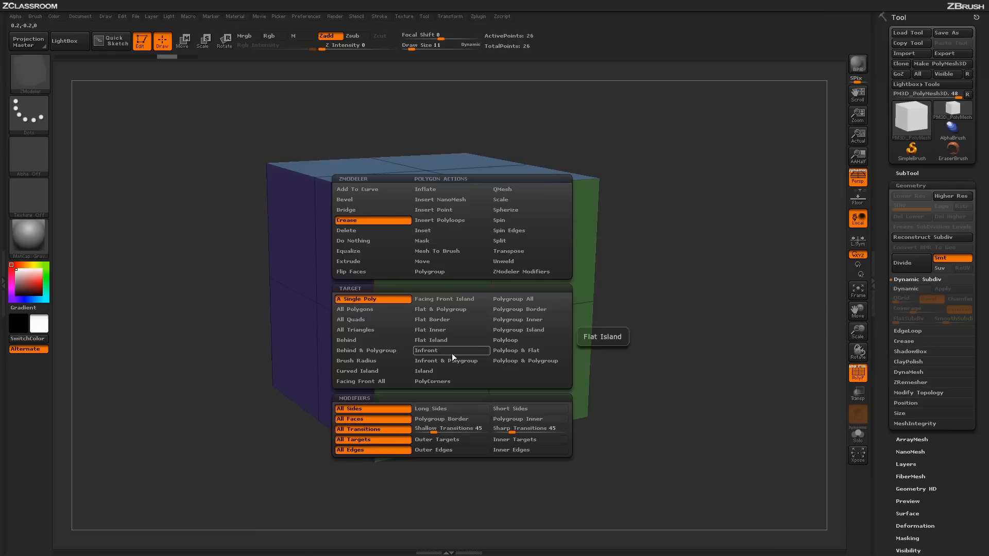
{"action": "mouse_move", "coordinate": [439, 440]}
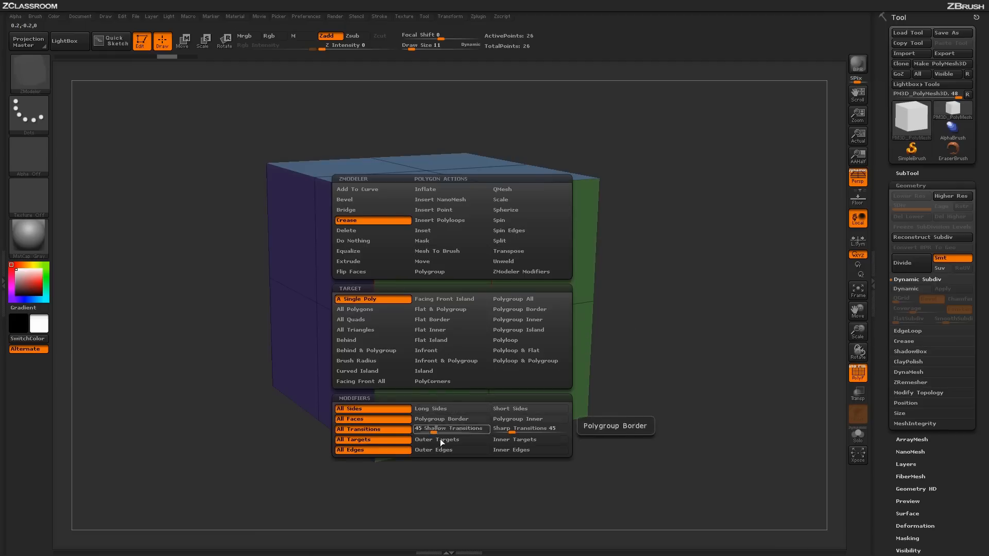
{"action": "mouse_move", "coordinate": [450, 350]}
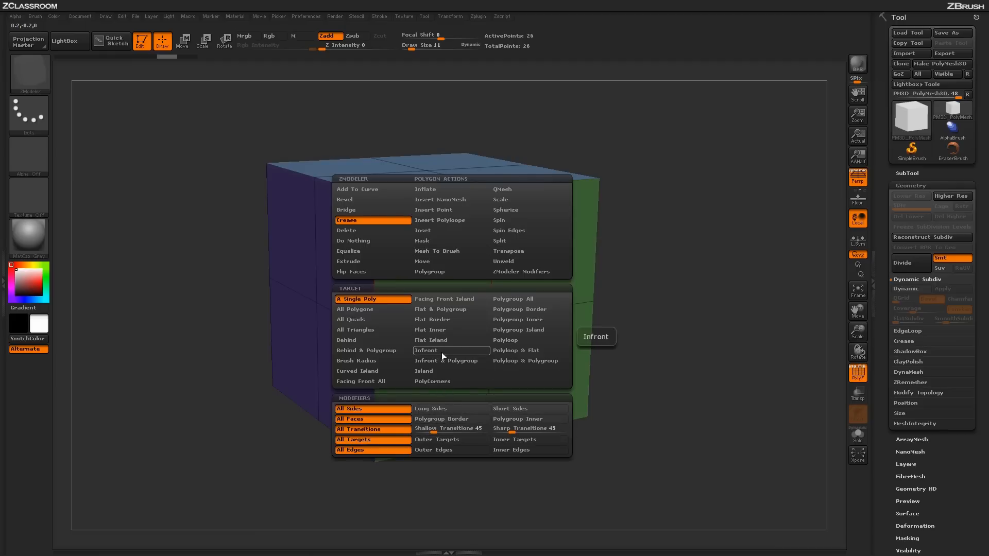
{"action": "mouse_move", "coordinate": [440, 340]}
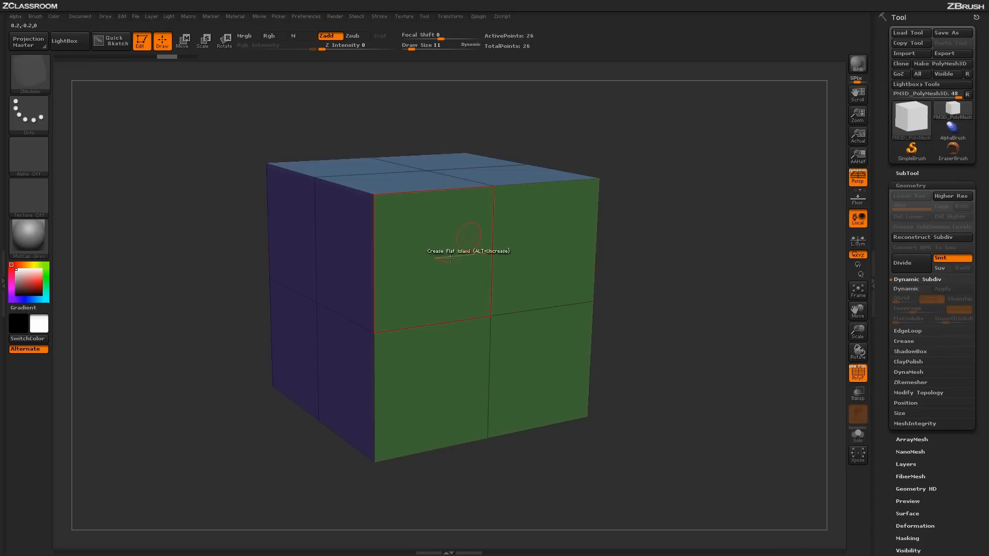
{"action": "mouse_move", "coordinate": [490, 268]}
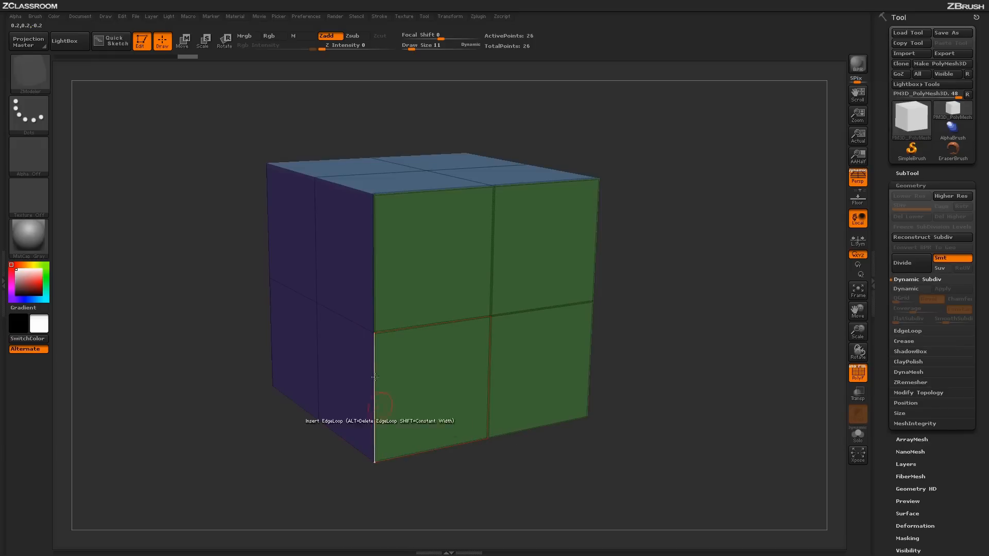
{"action": "mouse_move", "coordinate": [445, 319]}
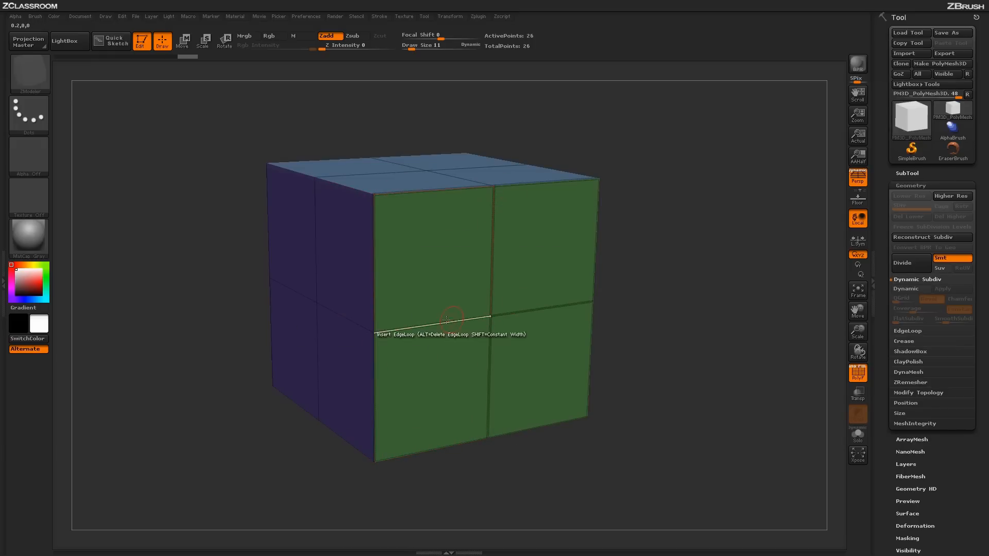
{"action": "mouse_move", "coordinate": [492, 372]}
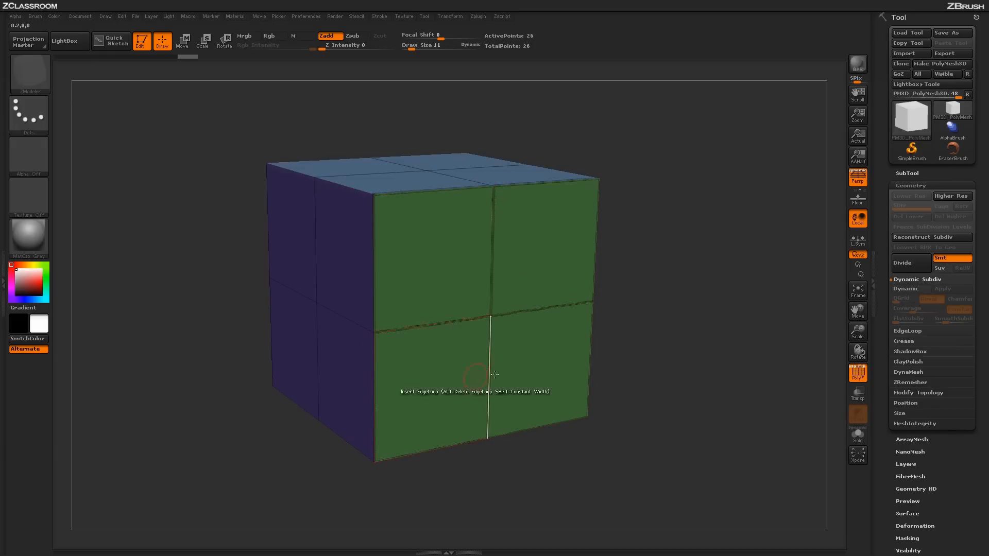
{"action": "mouse_move", "coordinate": [464, 285]}
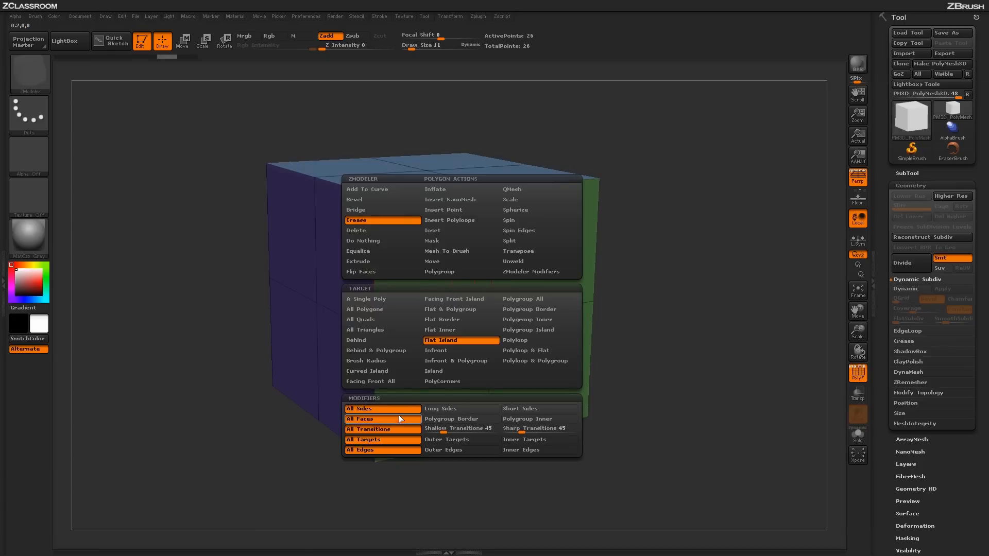
{"action": "mouse_move", "coordinate": [460, 419]}
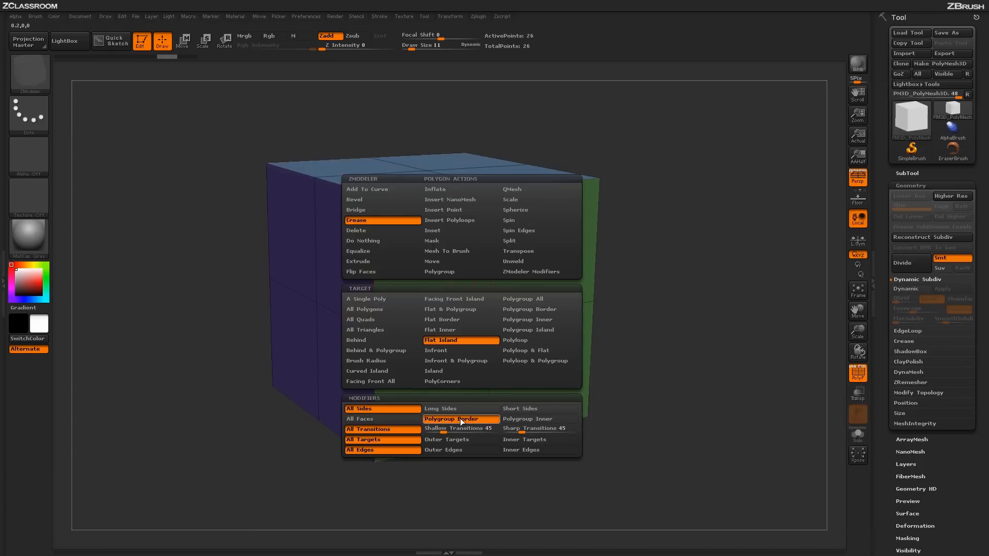
{"action": "mouse_move", "coordinate": [460, 419]}
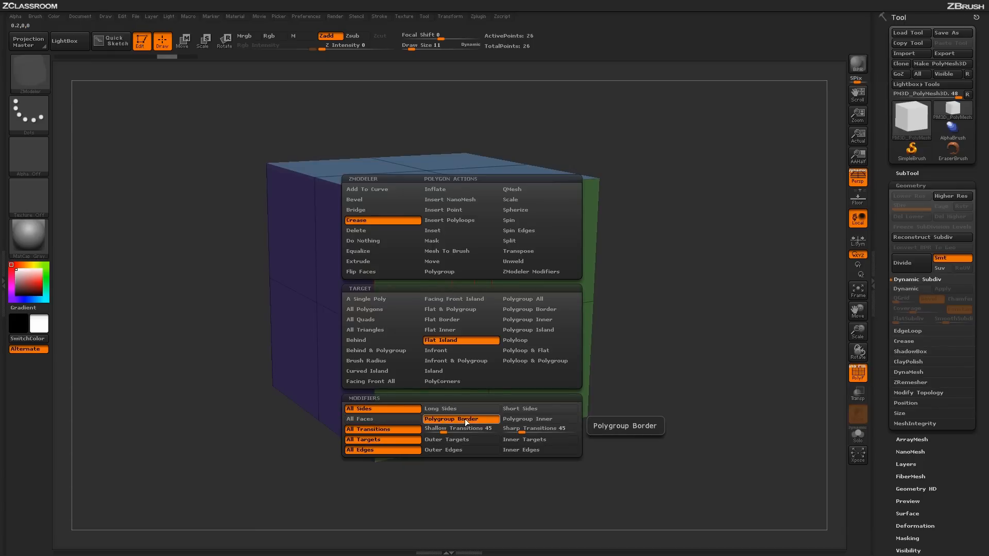
{"action": "mouse_move", "coordinate": [461, 340]}
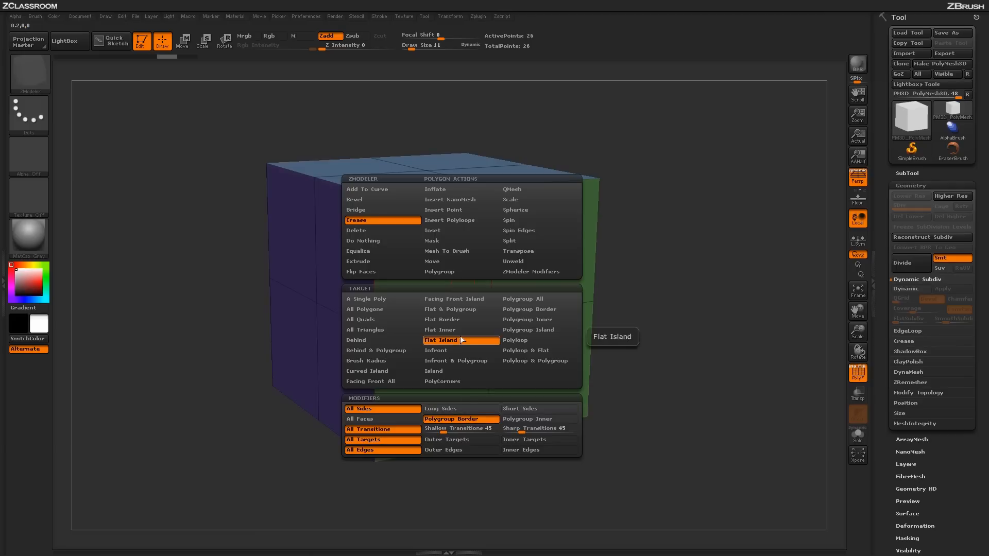
Step: Crease the front face's polygroup border and enable Dynamic Subdiv, rounding the cube around a flat front
{"action": "left_click", "coordinate": [440, 340]}
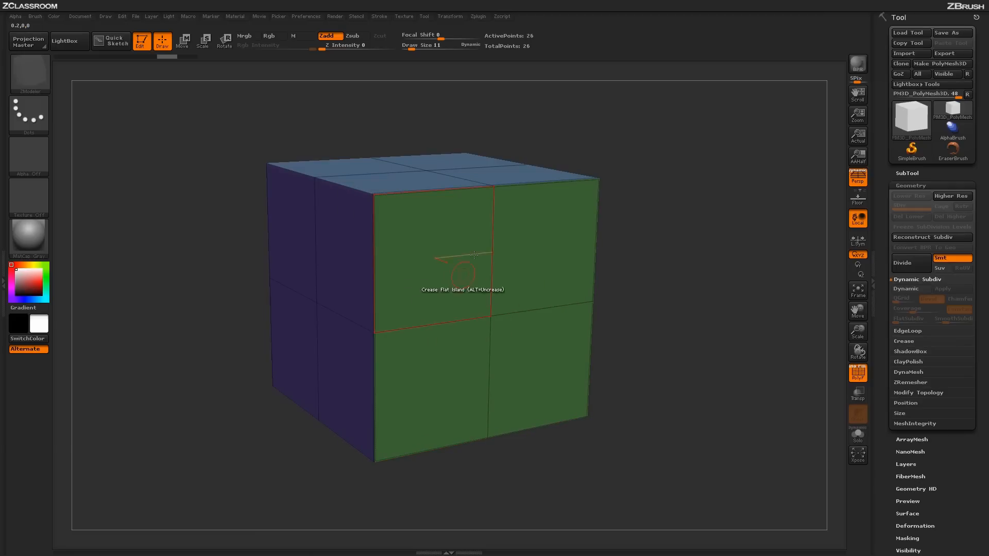
{"action": "mouse_move", "coordinate": [543, 422]}
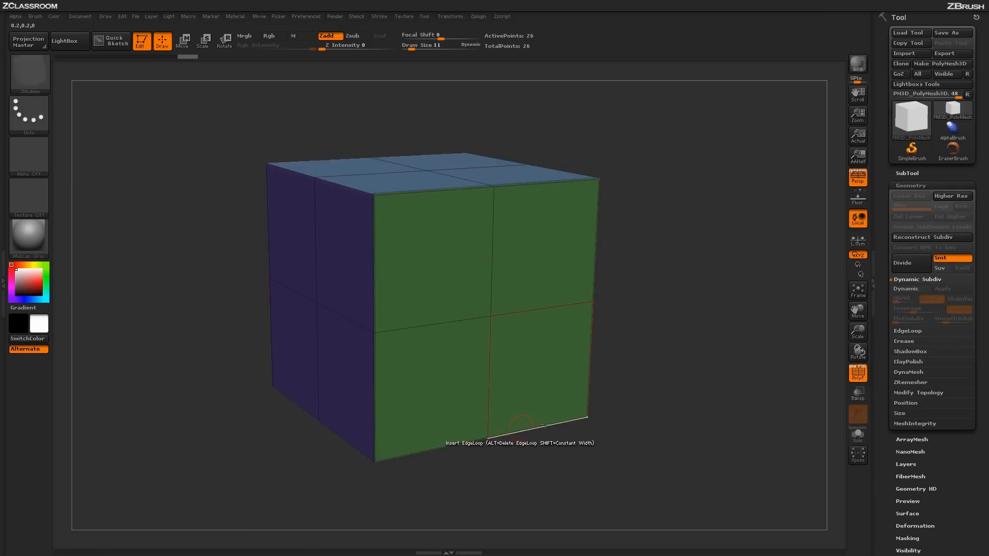
{"action": "mouse_move", "coordinate": [429, 349]}
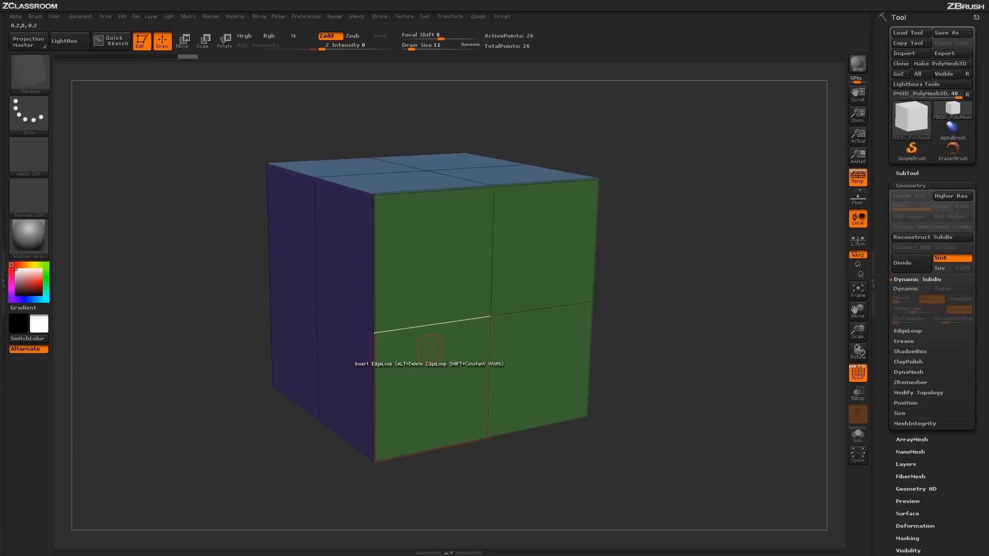
{"action": "left_click", "coordinate": [910, 289]}
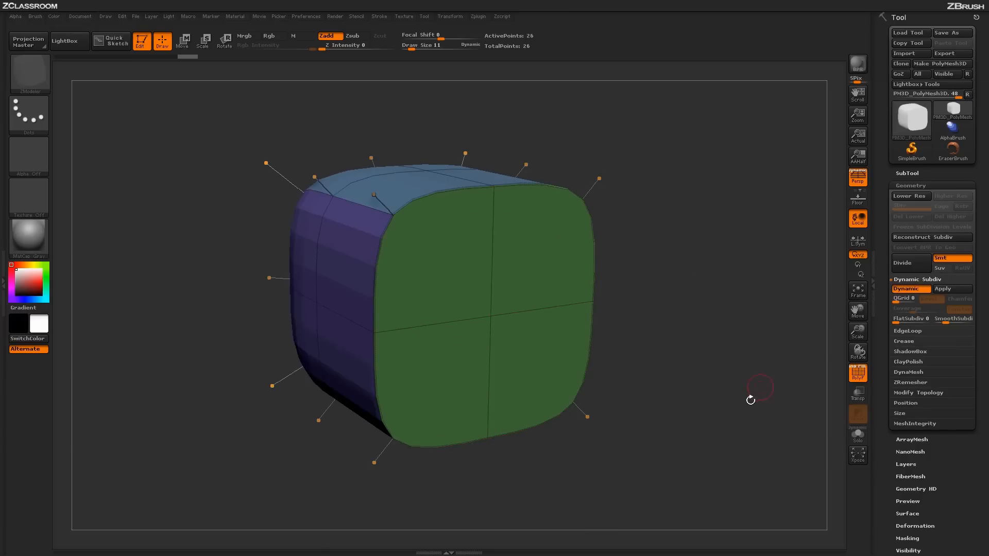
{"action": "mouse_move", "coordinate": [641, 336]}
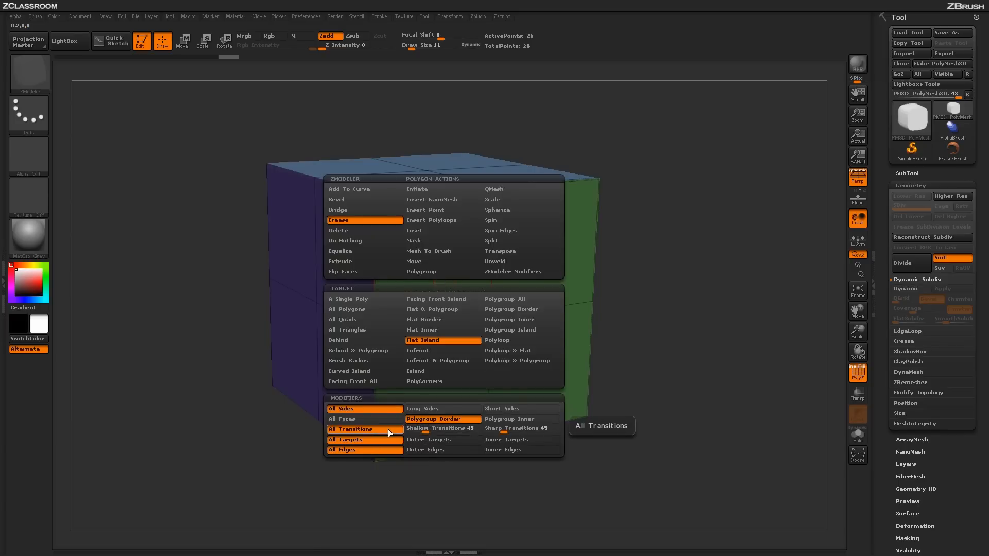
{"action": "mouse_move", "coordinate": [518, 428]}
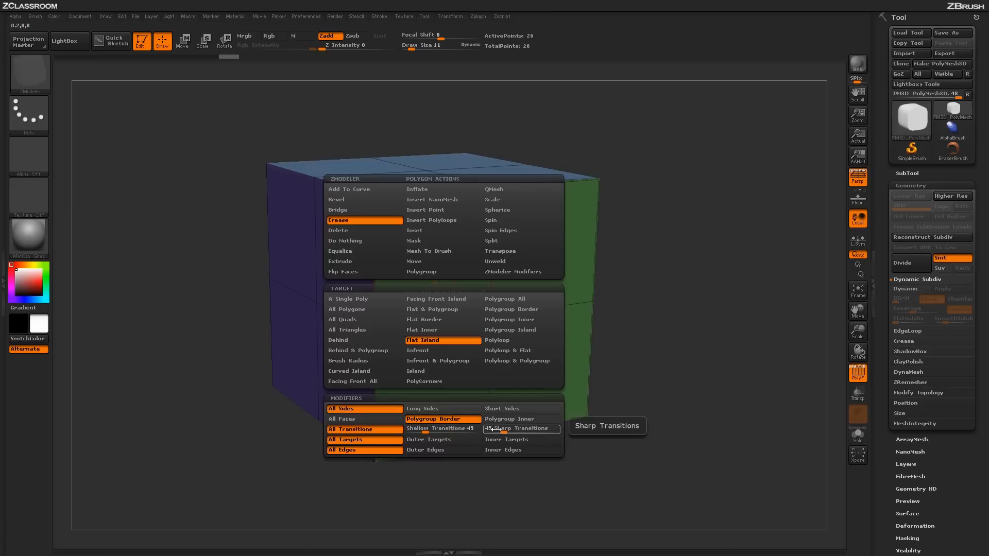
{"action": "mouse_move", "coordinate": [442, 440]}
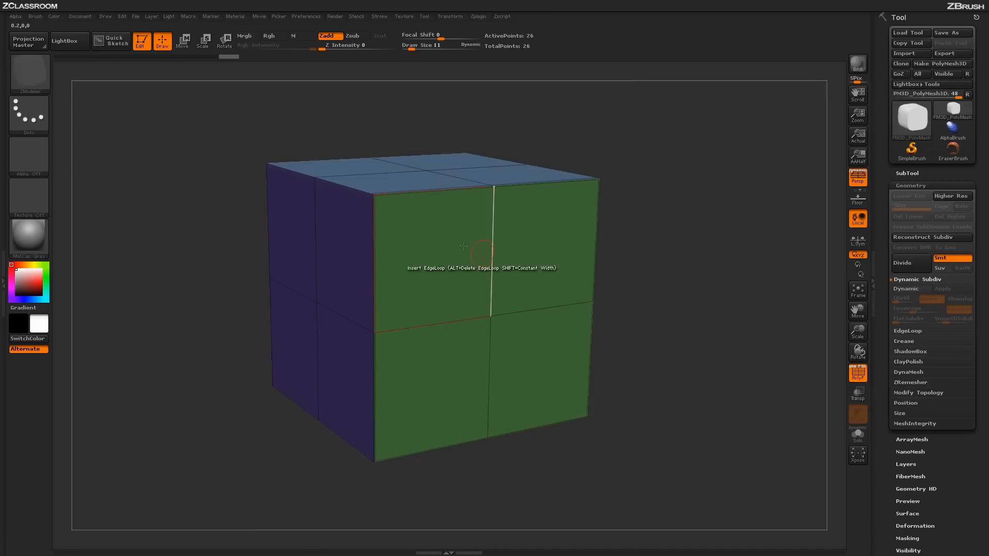
{"action": "mouse_move", "coordinate": [439, 262]}
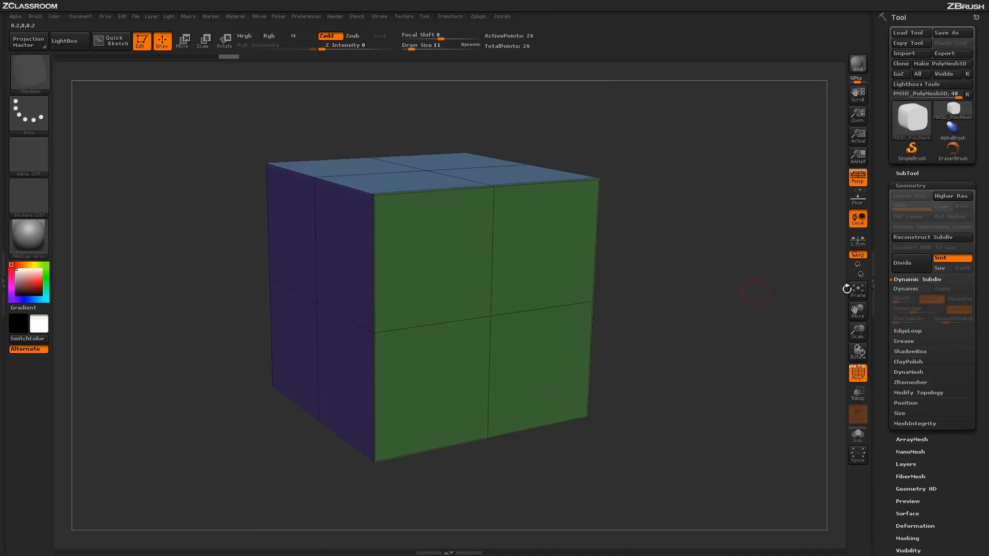
{"action": "left_click", "coordinate": [909, 288]}
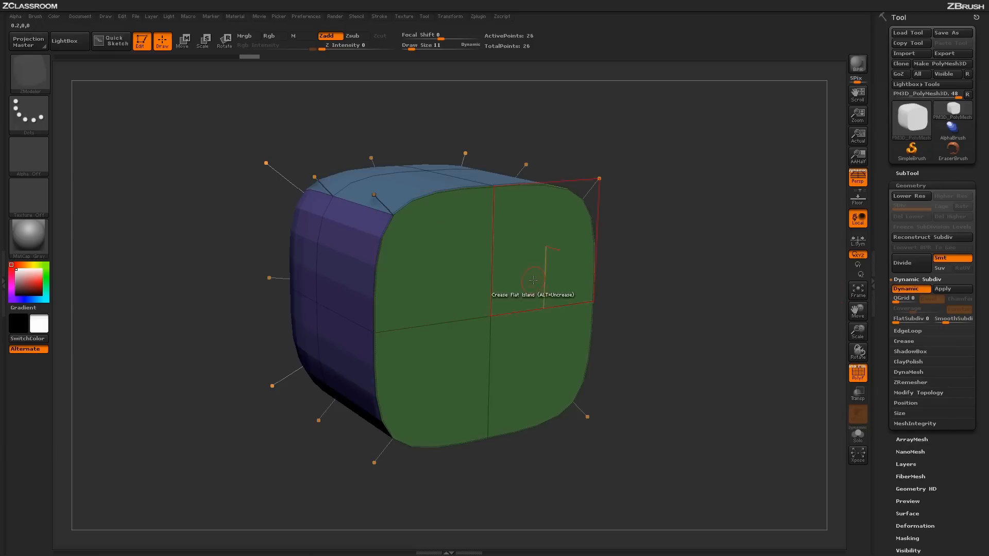
{"action": "mouse_move", "coordinate": [467, 277]}
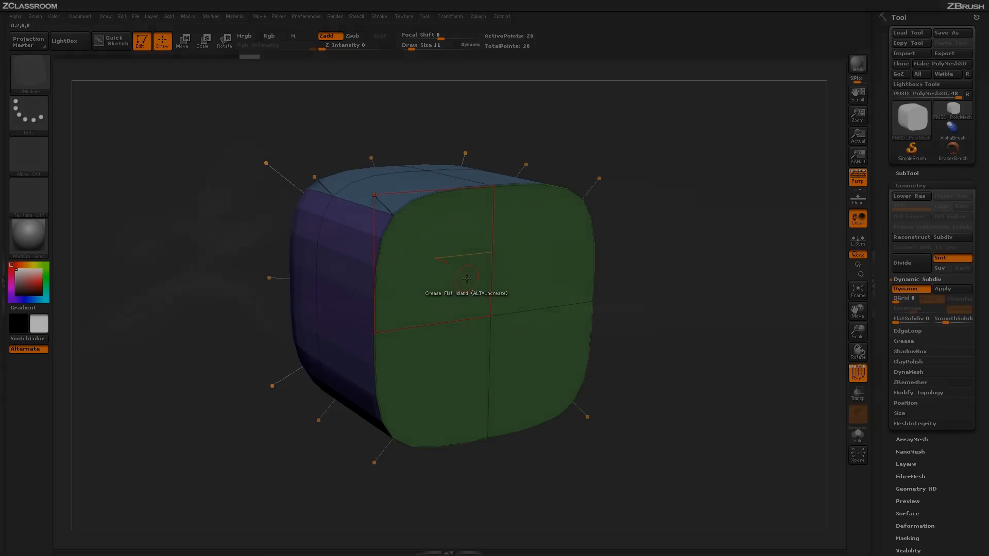